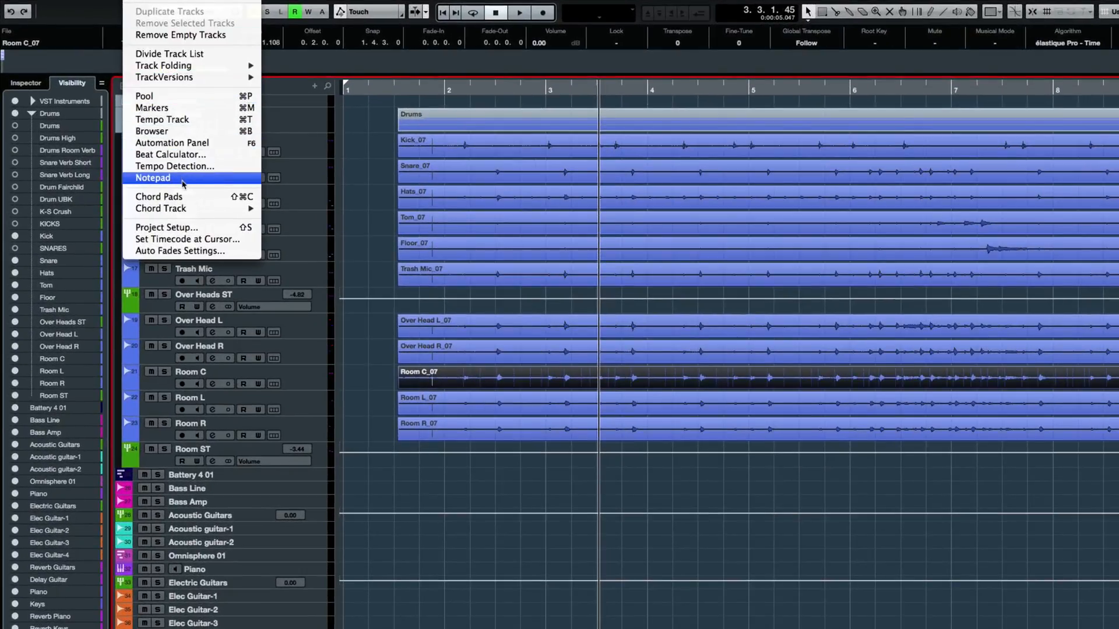
Step: Bring up the Tempo Detection panel for the Room C_07 drum event
left_click(174, 166)
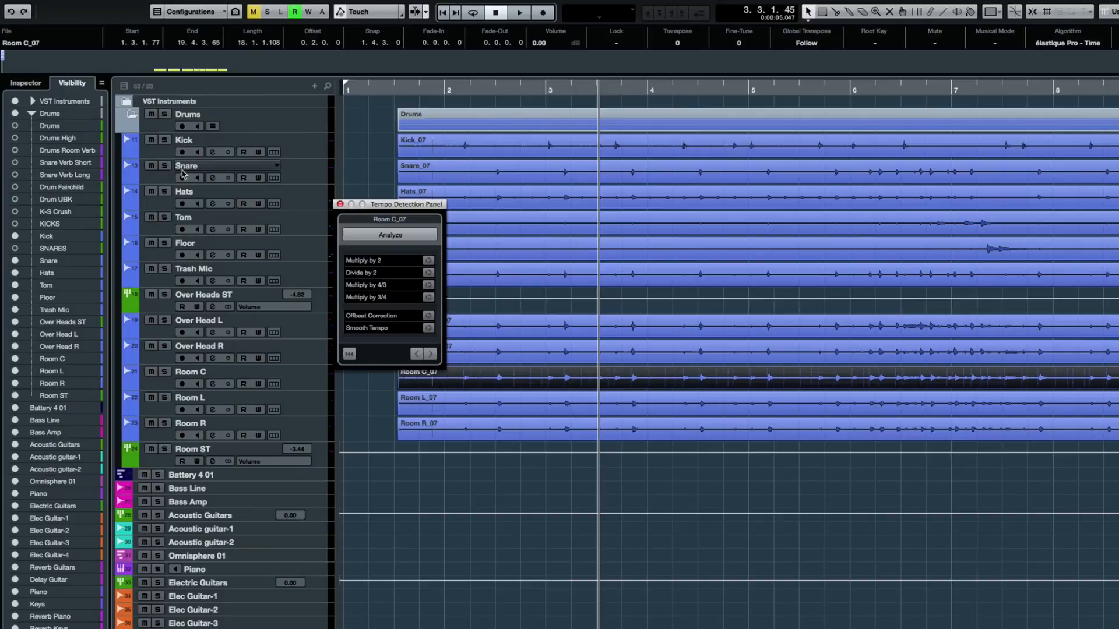
mouse_move(186, 165)
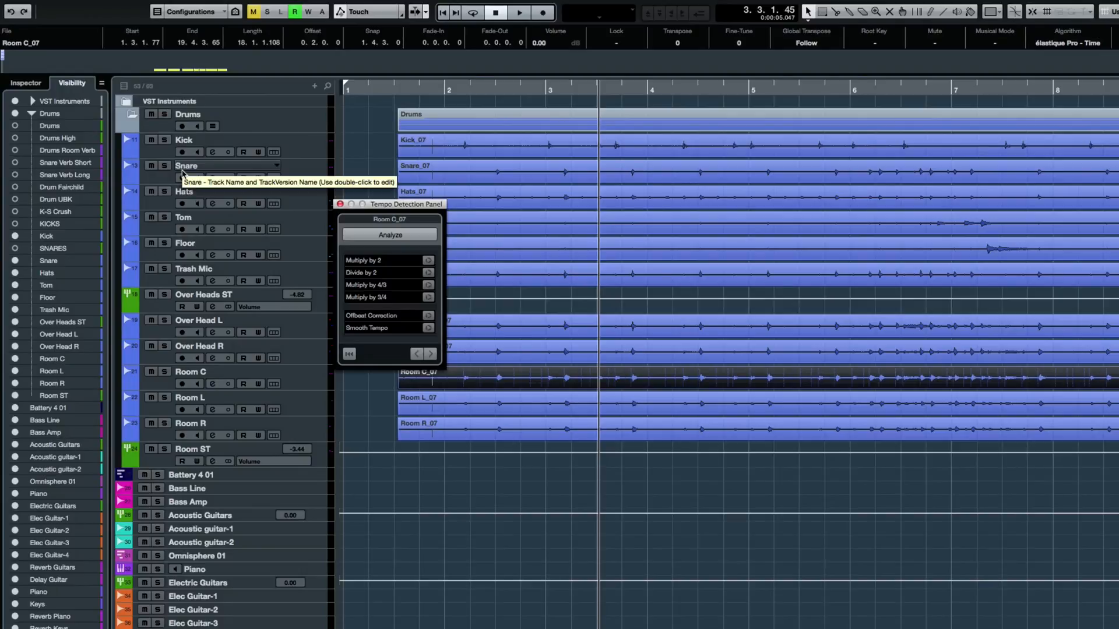
mouse_move(411, 247)
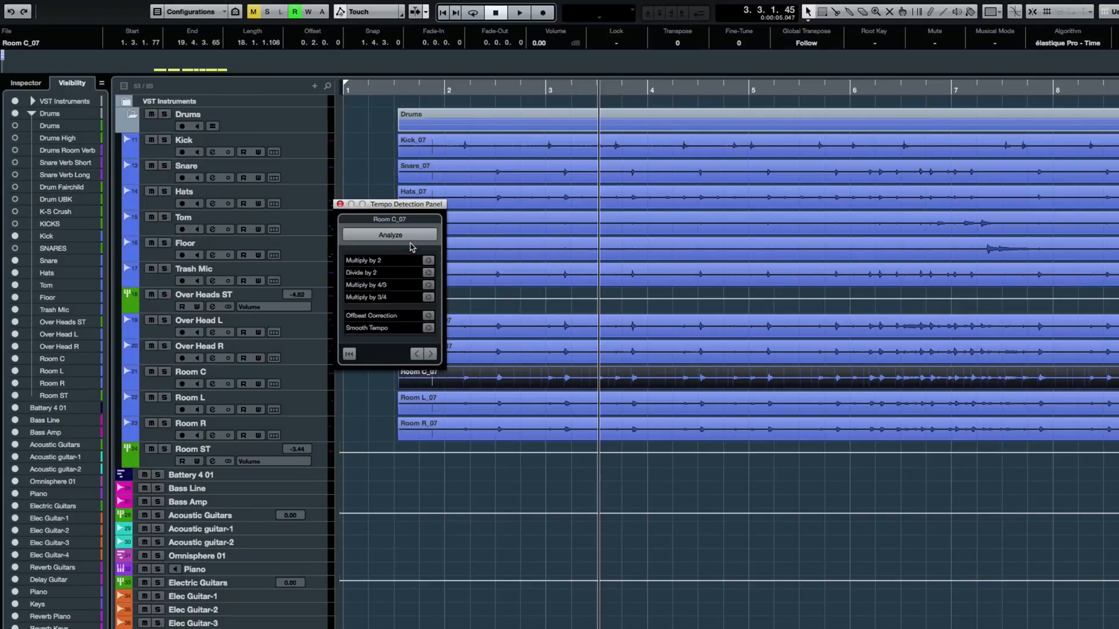
Step: Analyze the Room C_07 drum event so Signature and Tempo tracks appear, then close the panel
left_click(390, 234)
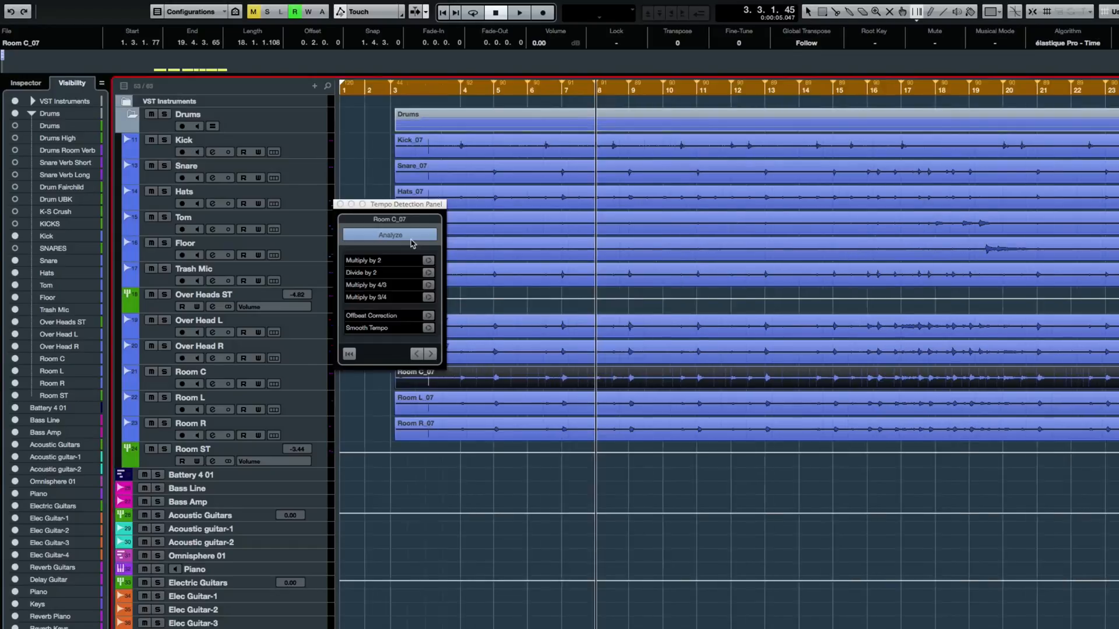
left_click(389, 234)
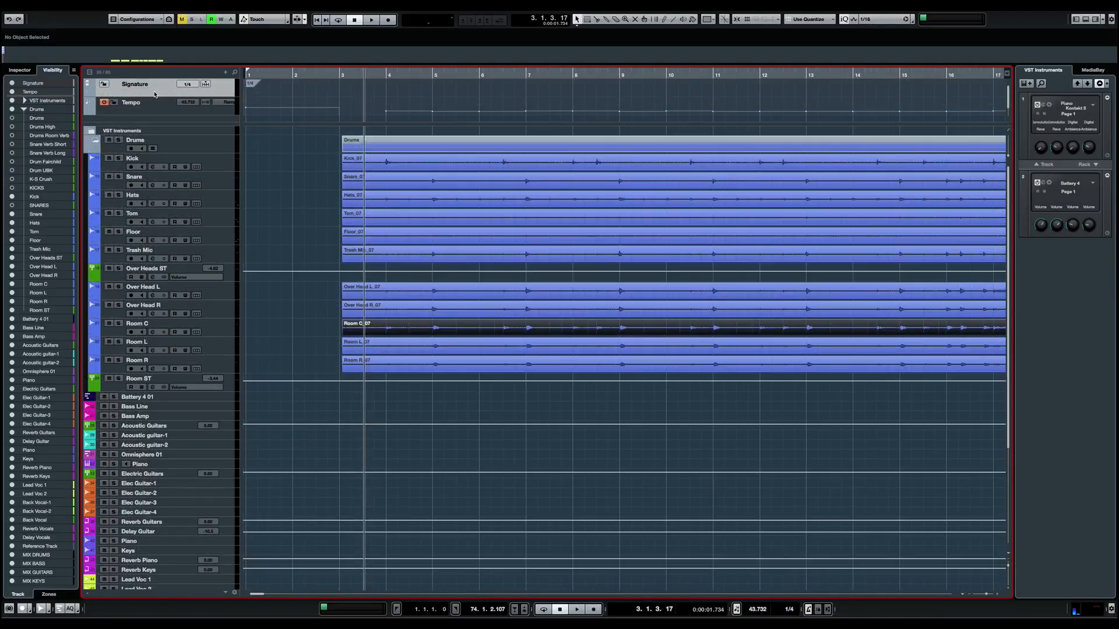
left_click(390, 75)
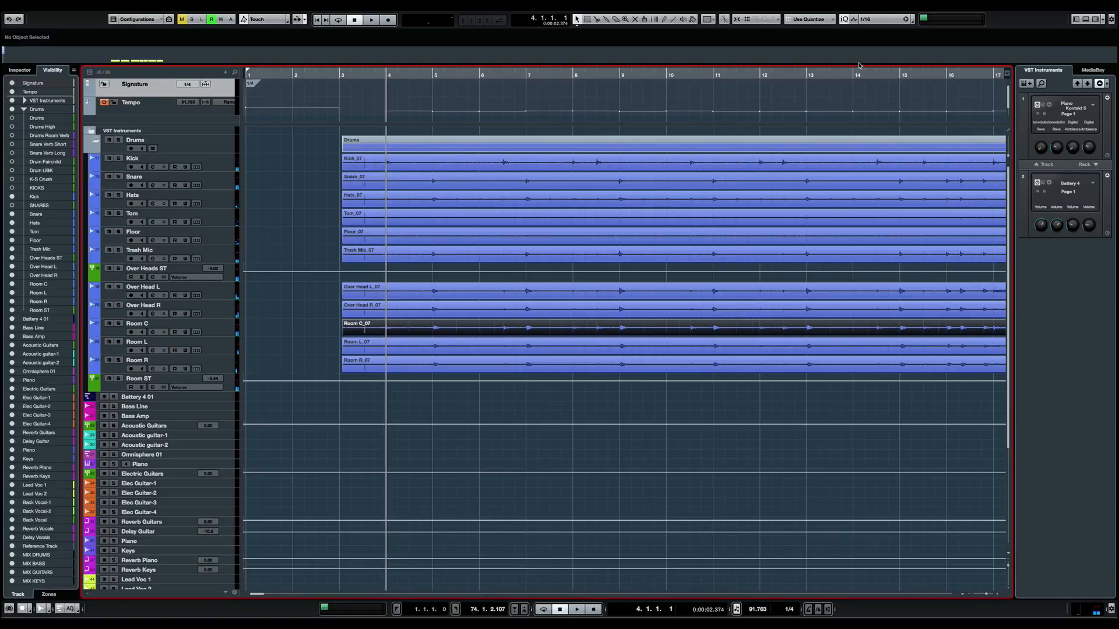
mouse_move(597, 37)
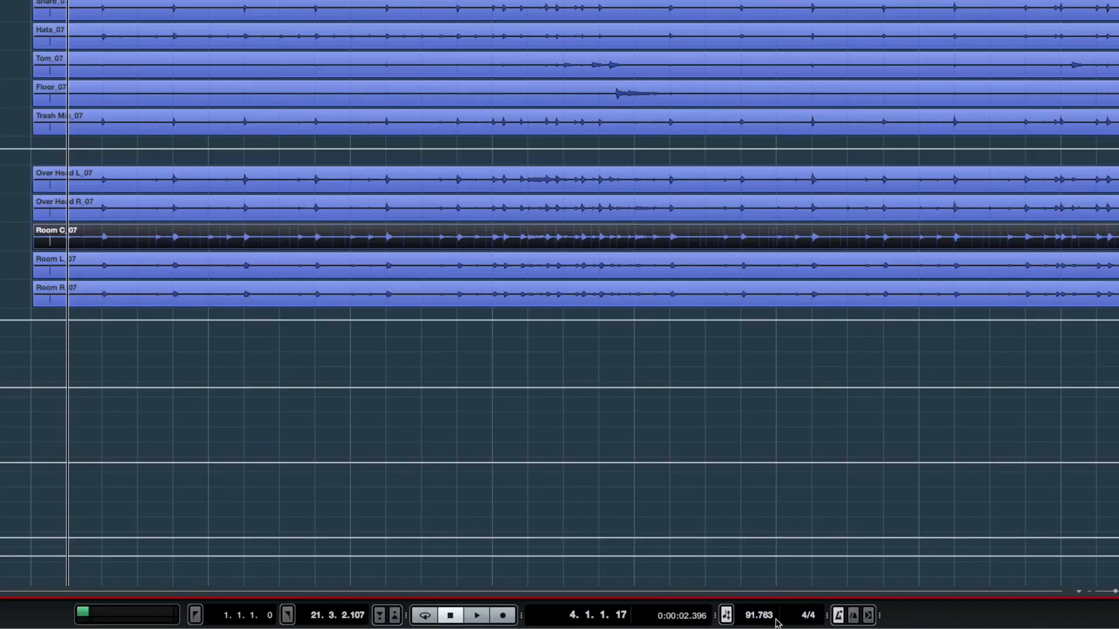
Step: Enlarge the Tempo lane to show the detected curve and select all the drum clips
left_click(476, 615)
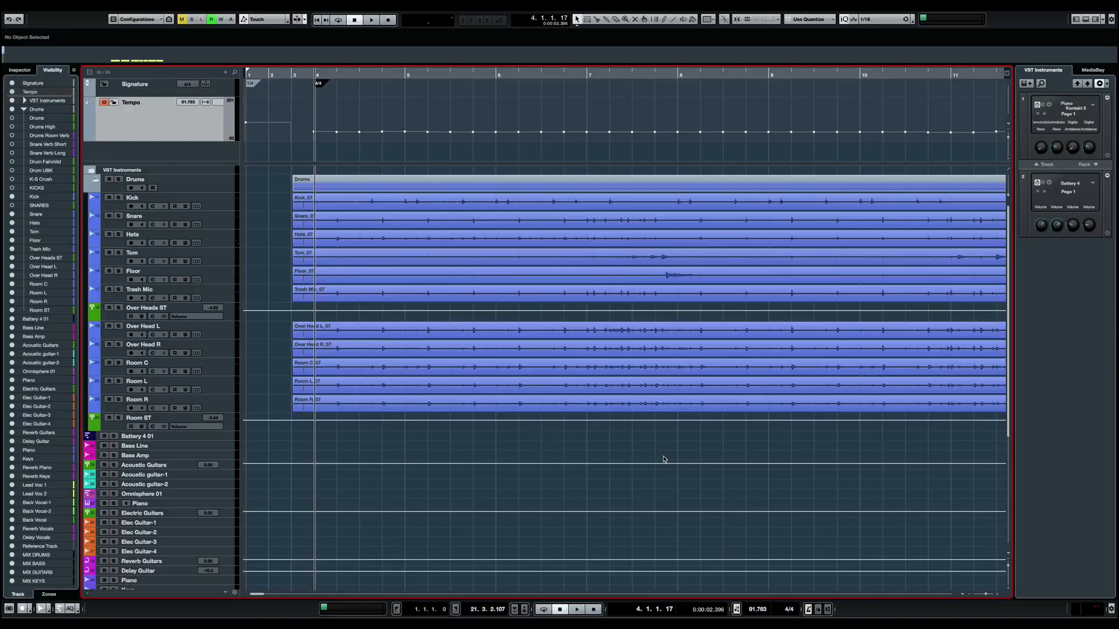
mouse_move(276, 412)
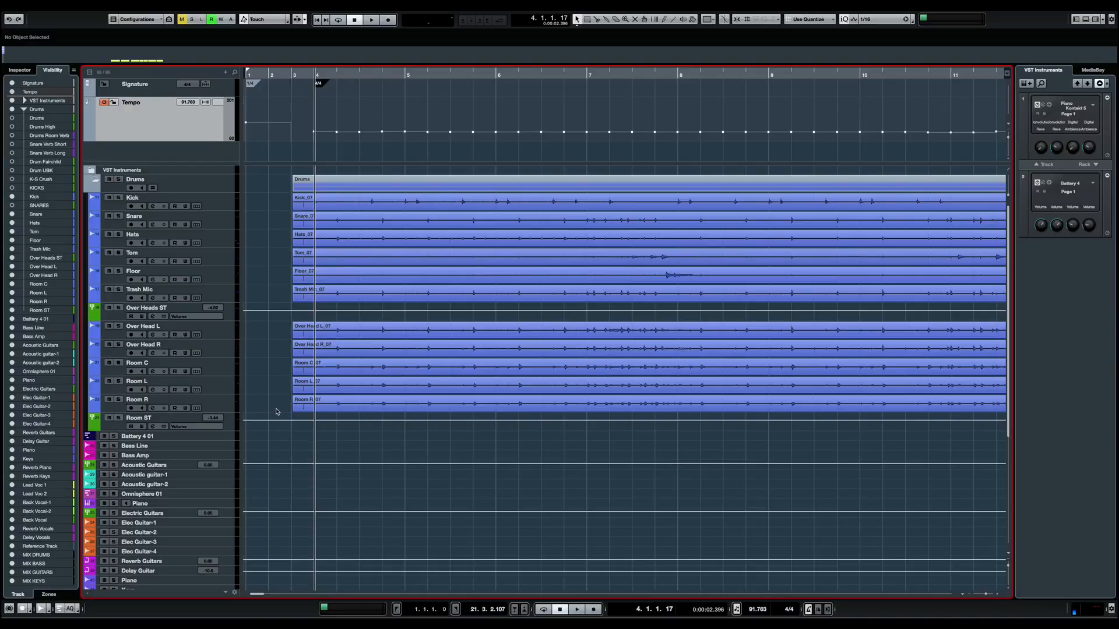
left_click(500, 199)
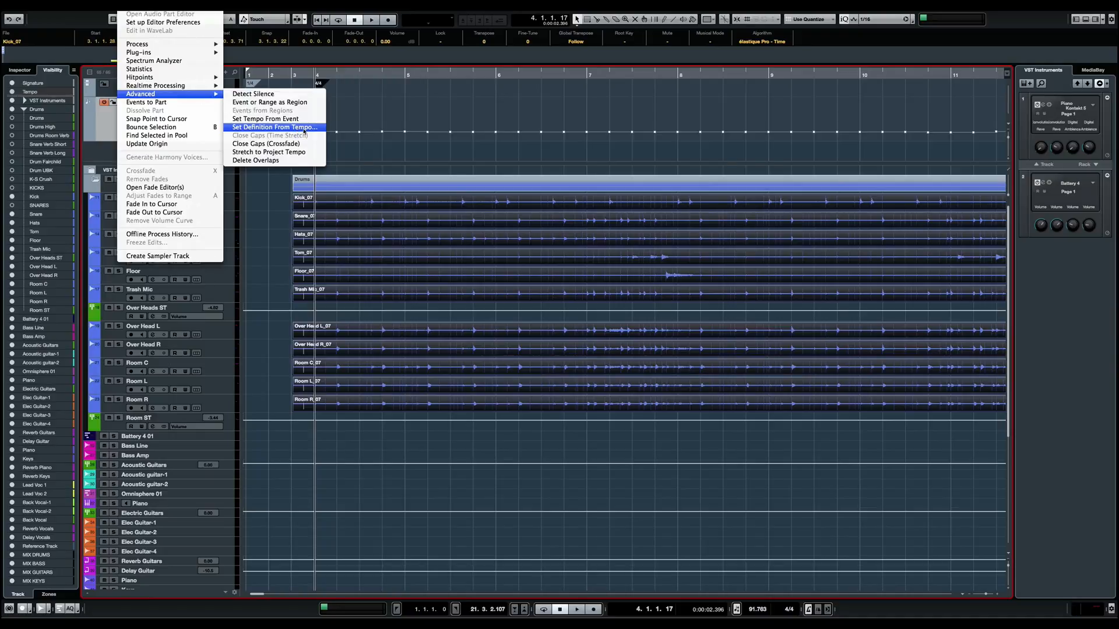
Step: Apply Set Definition From Tempo to the 11 drum clips with musical time base kept on
left_click(273, 127)
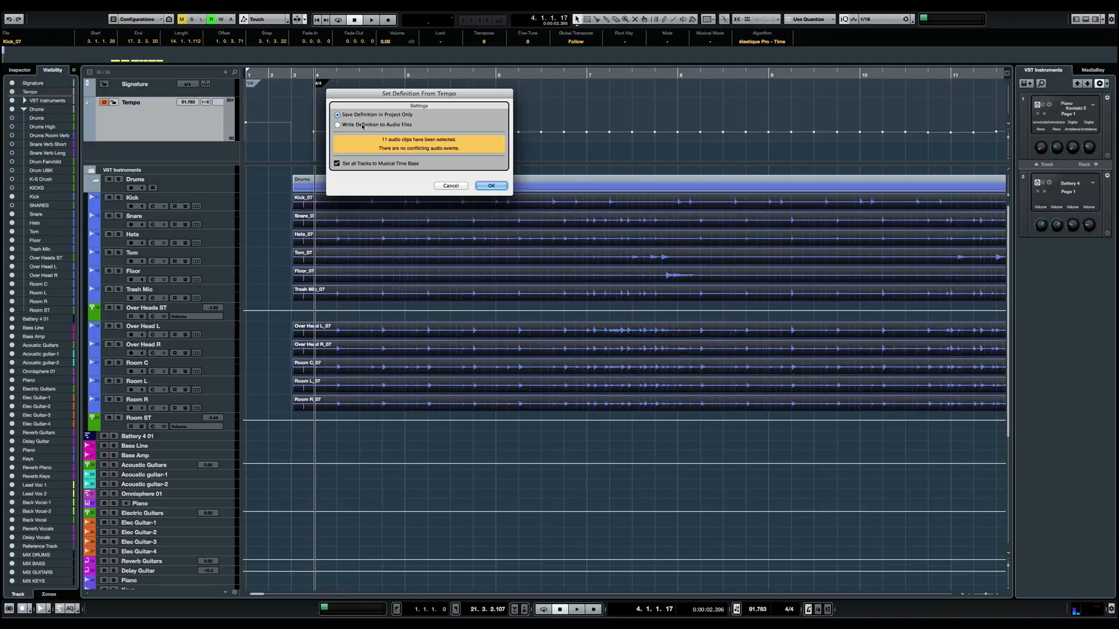
left_click(491, 186)
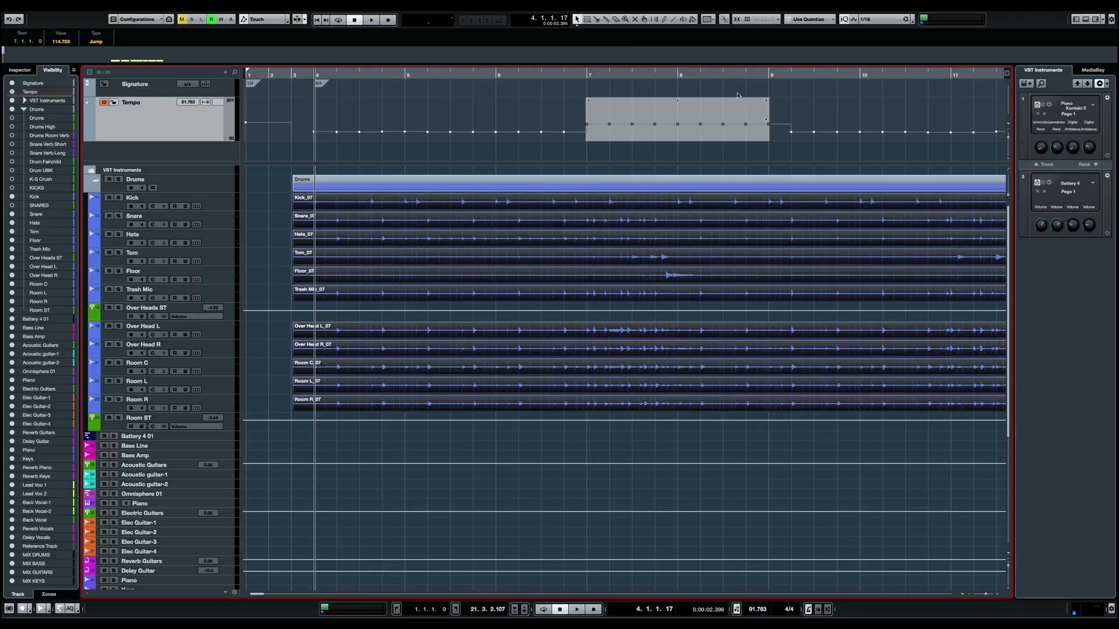
Step: Clear the detected tempo points so the project sits at a constant 90 BPM
left_click(484, 75)
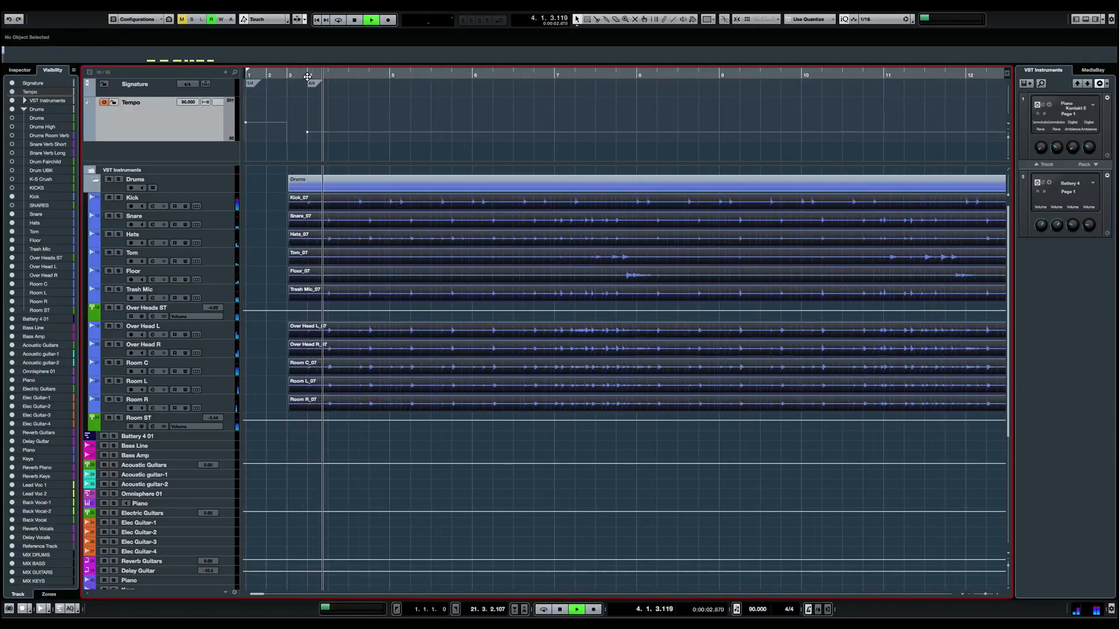
Step: Stop drum playback before drawing the 90-to-115 BPM tempo ramp after bar 6
left_click(385, 75)
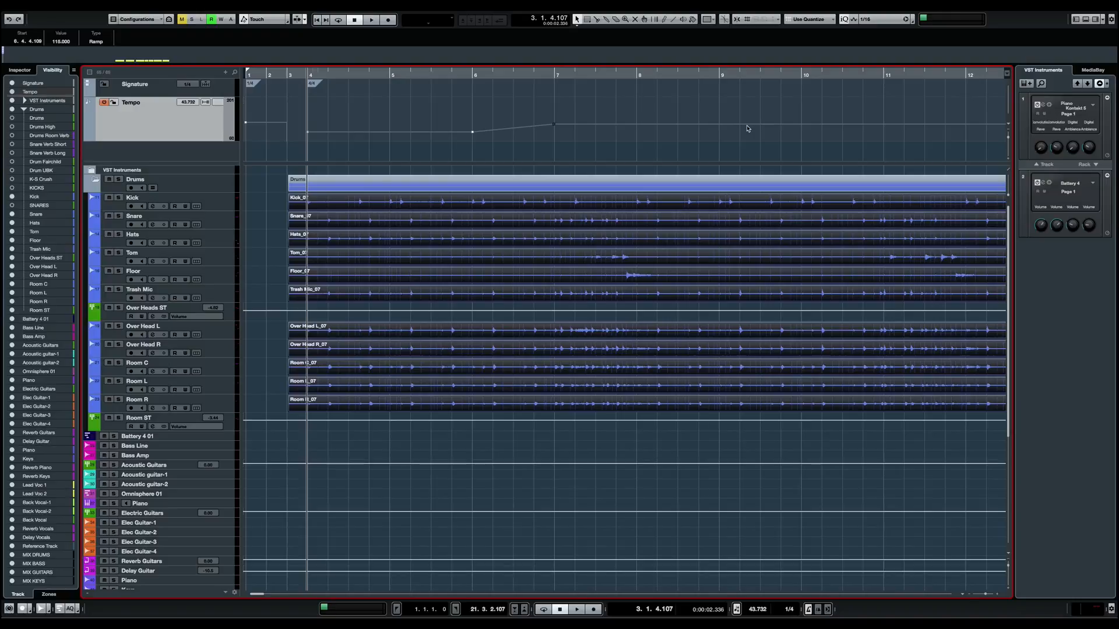
mouse_move(537, 140)
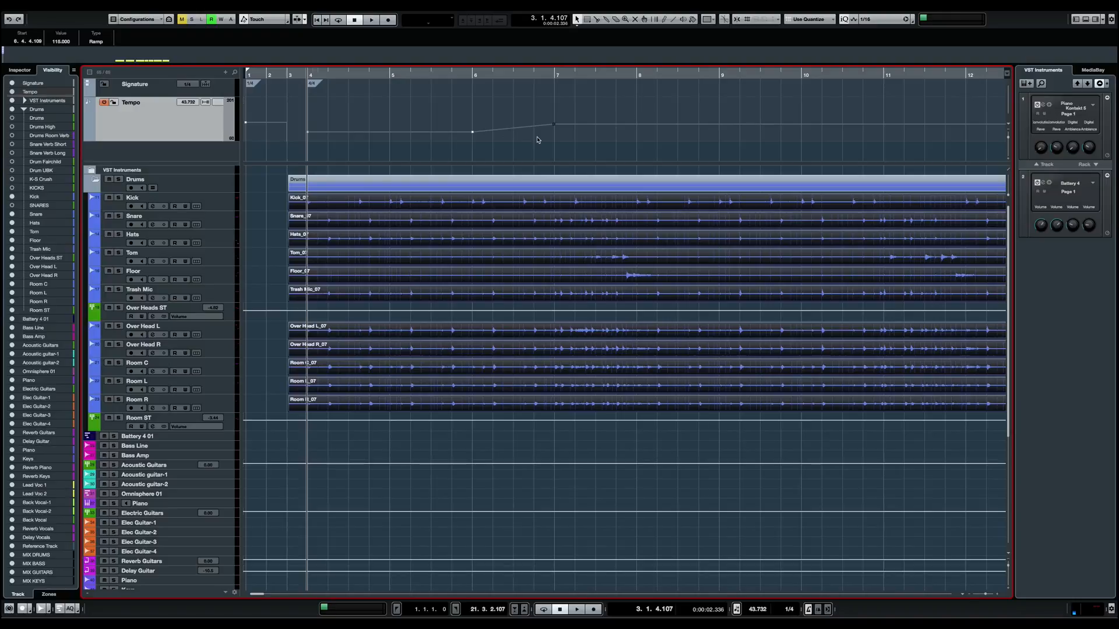